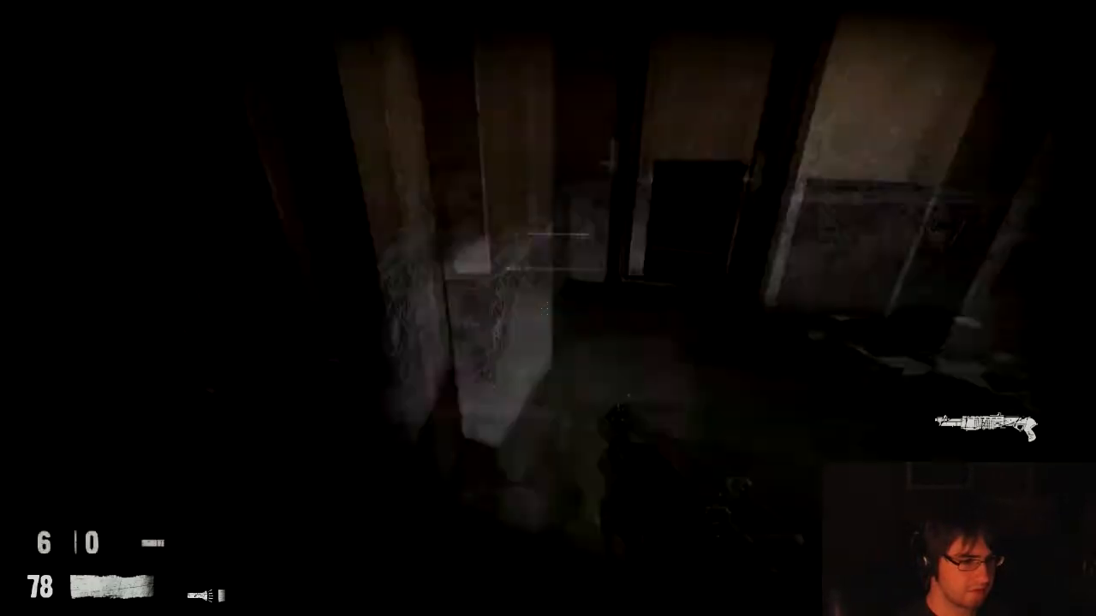
pyautogui.click(548, 308)
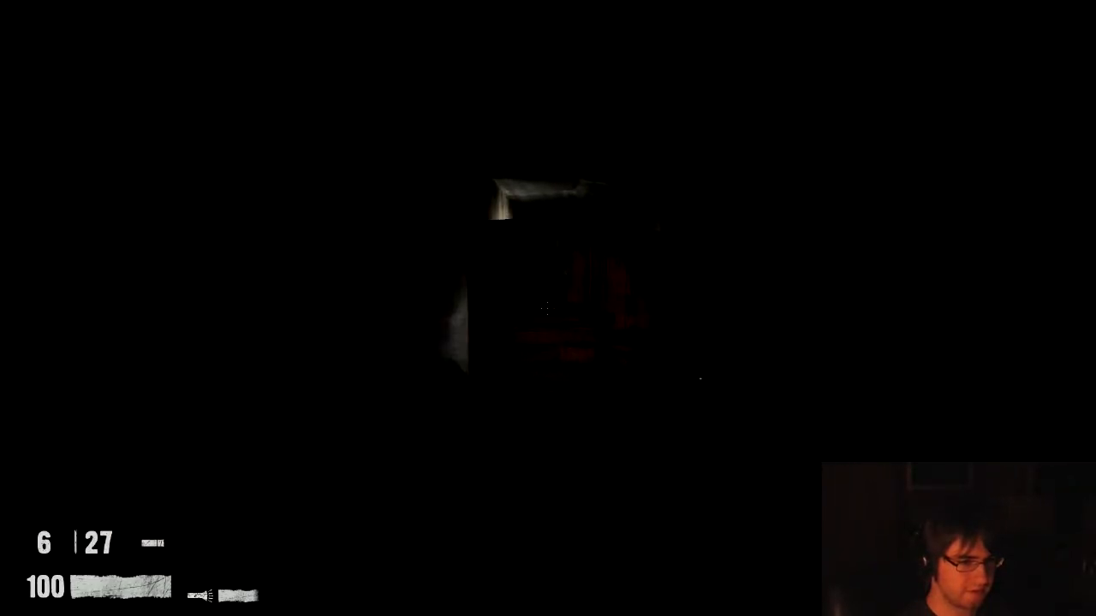
pyautogui.click(548, 309)
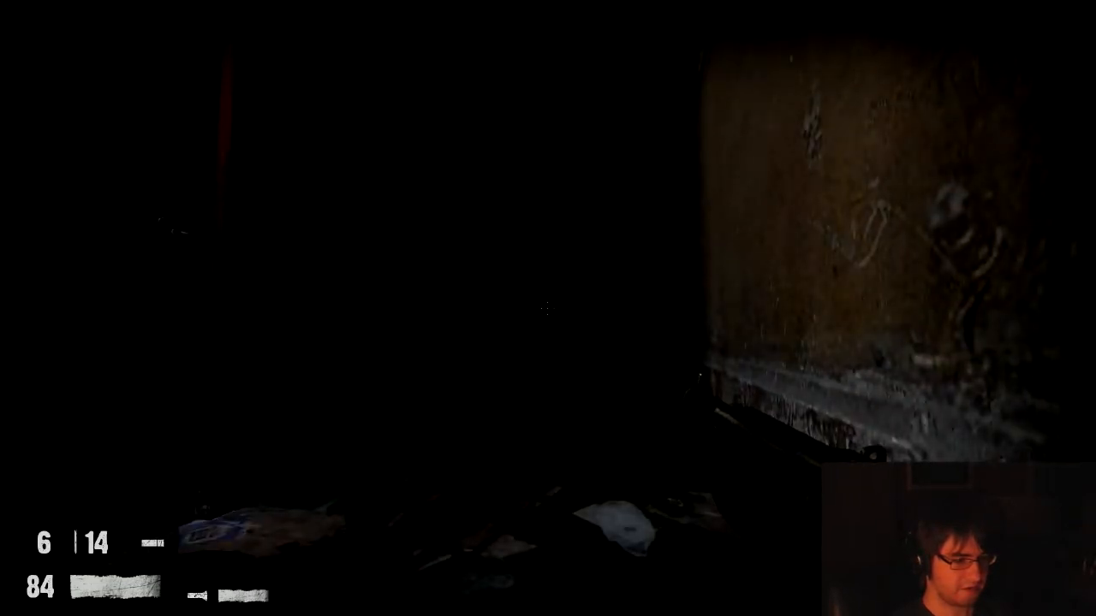
pyautogui.moveTo(548, 308)
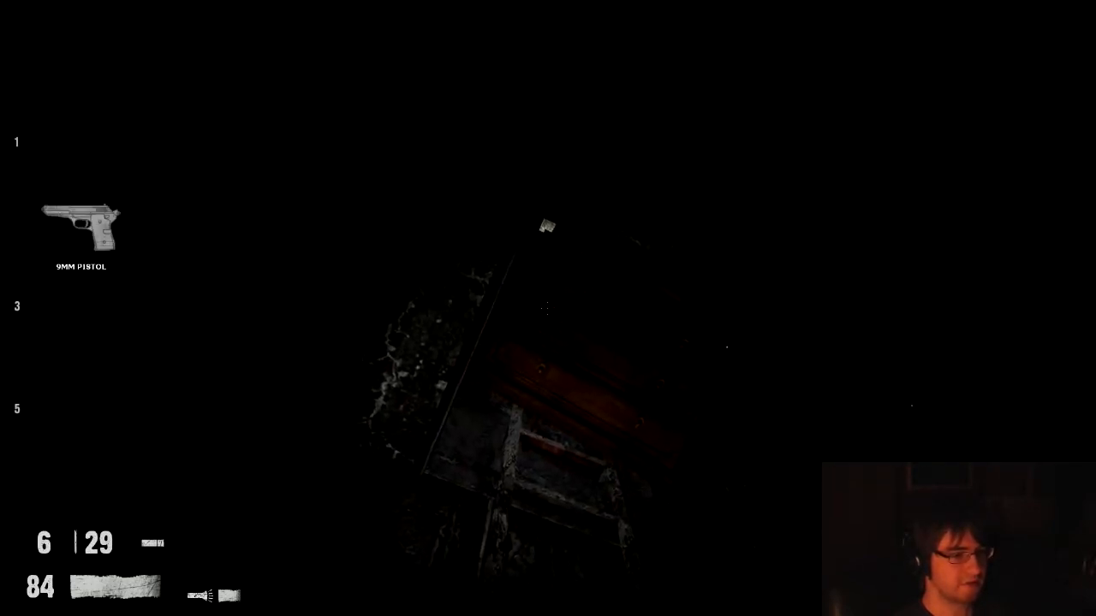
pyautogui.press('1')
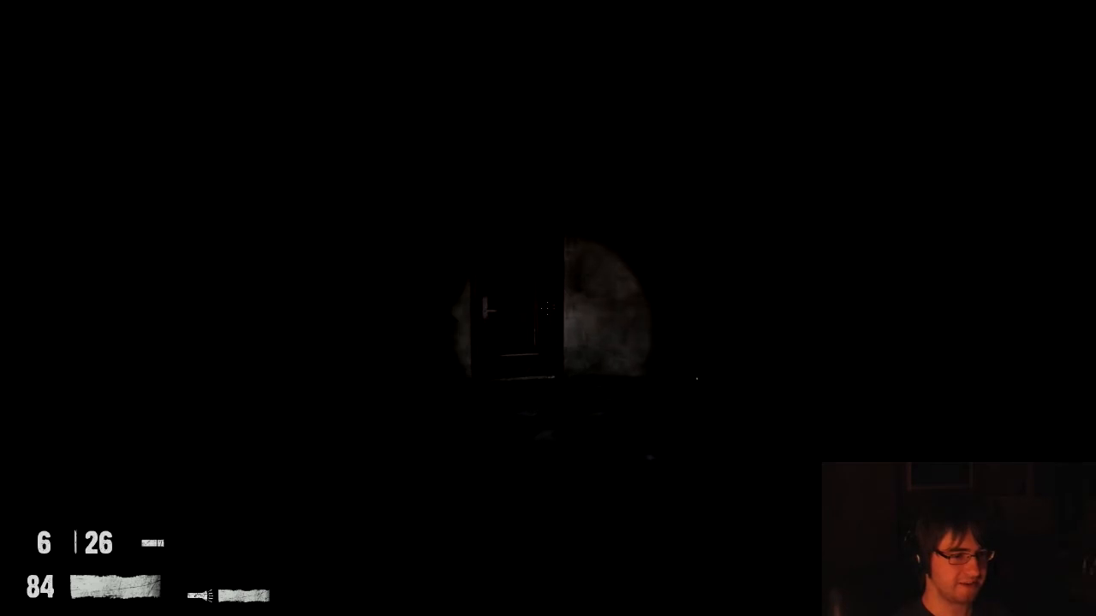
pyautogui.click(548, 309)
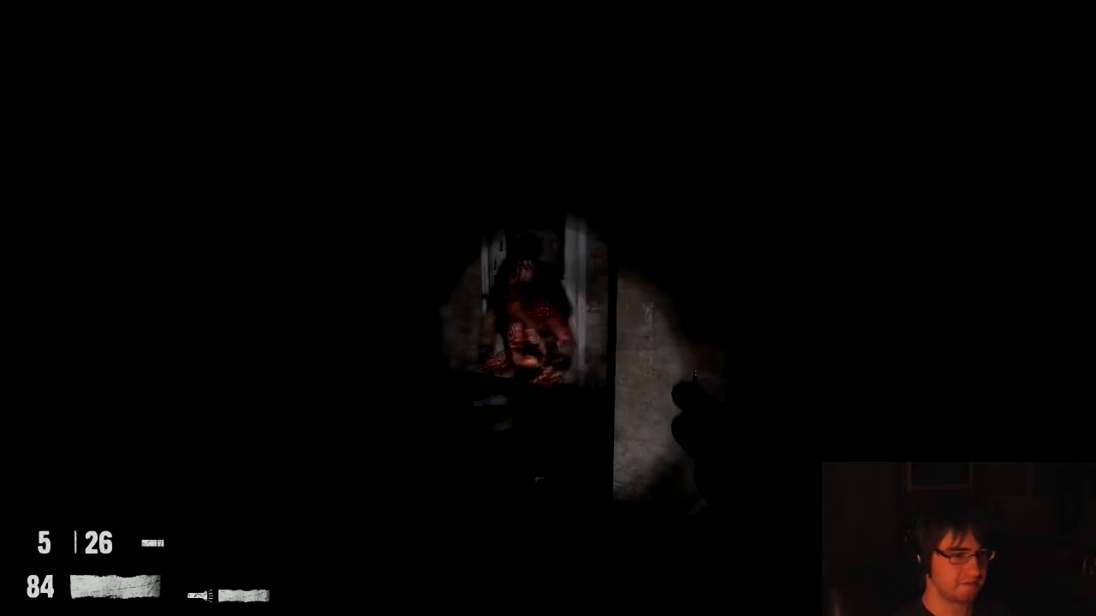
pyautogui.click(548, 308)
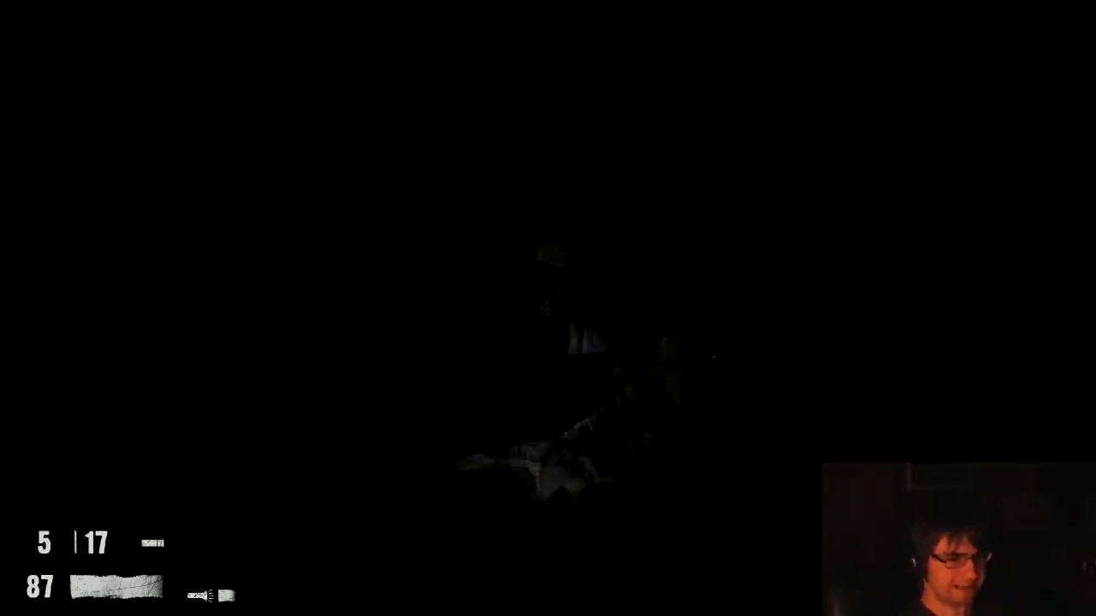
pyautogui.click(548, 308)
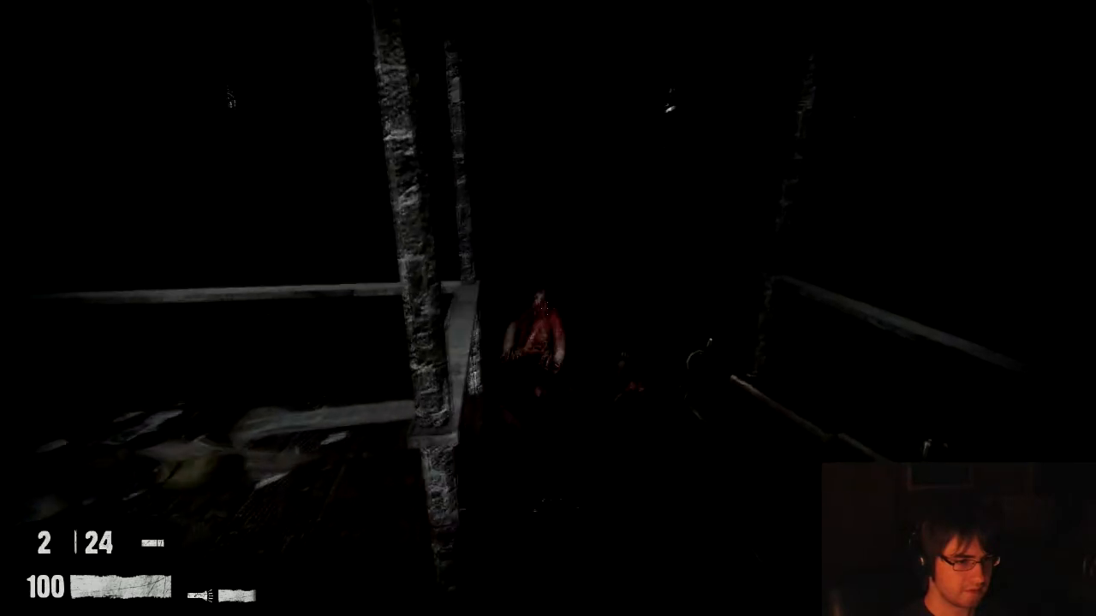
pyautogui.click(548, 308)
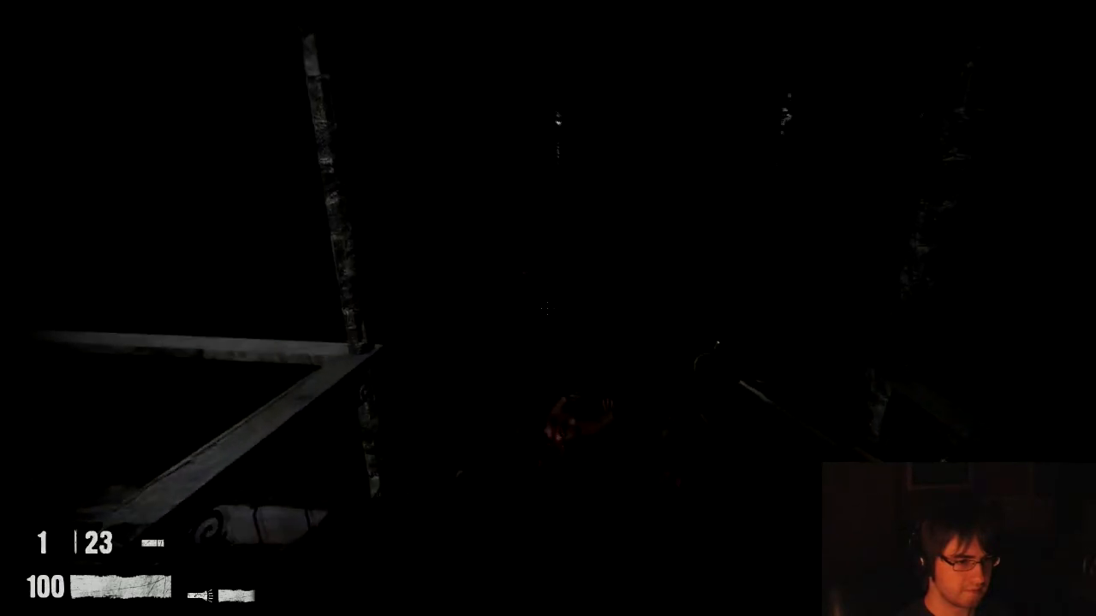
pyautogui.click(548, 308)
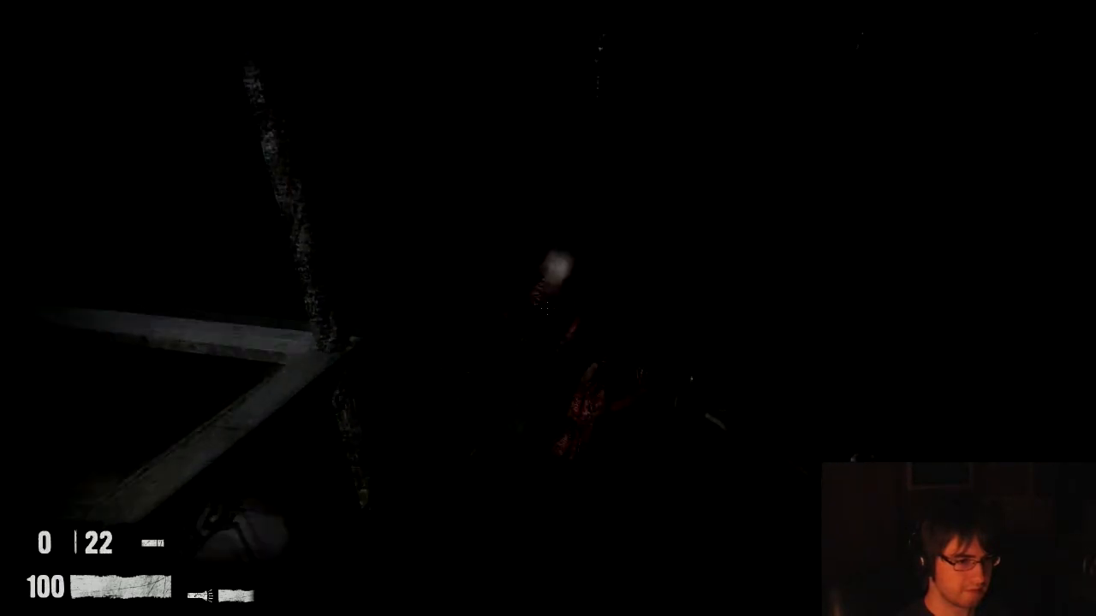